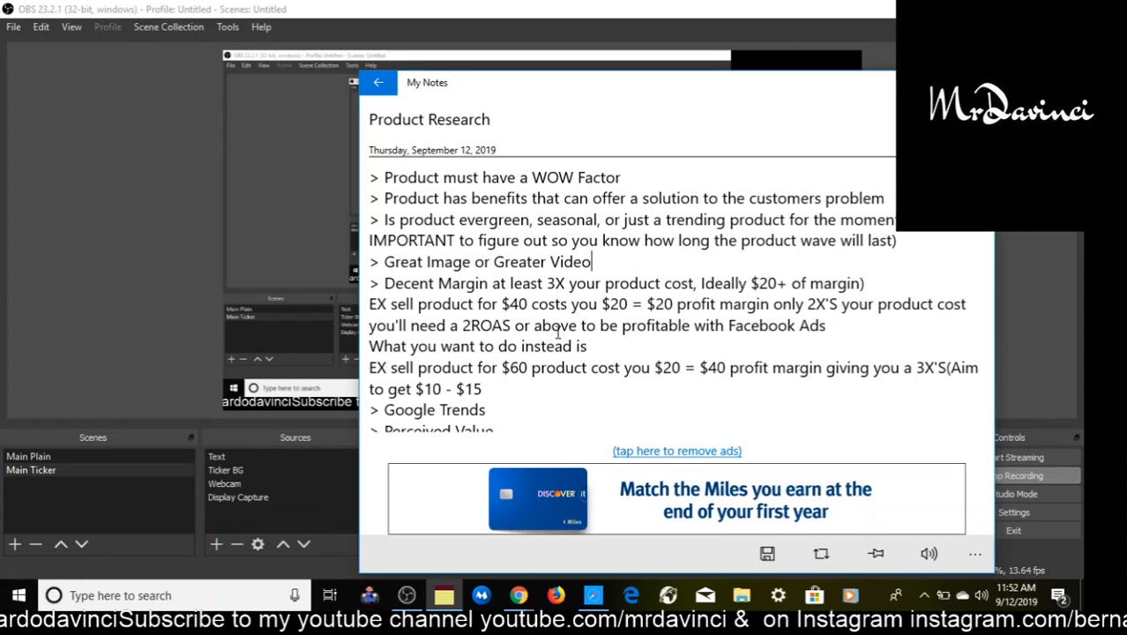
# Scroll the Product Research note to the Google Trends, passionate audience and testing-budget criteria
pyautogui.scroll(-3)
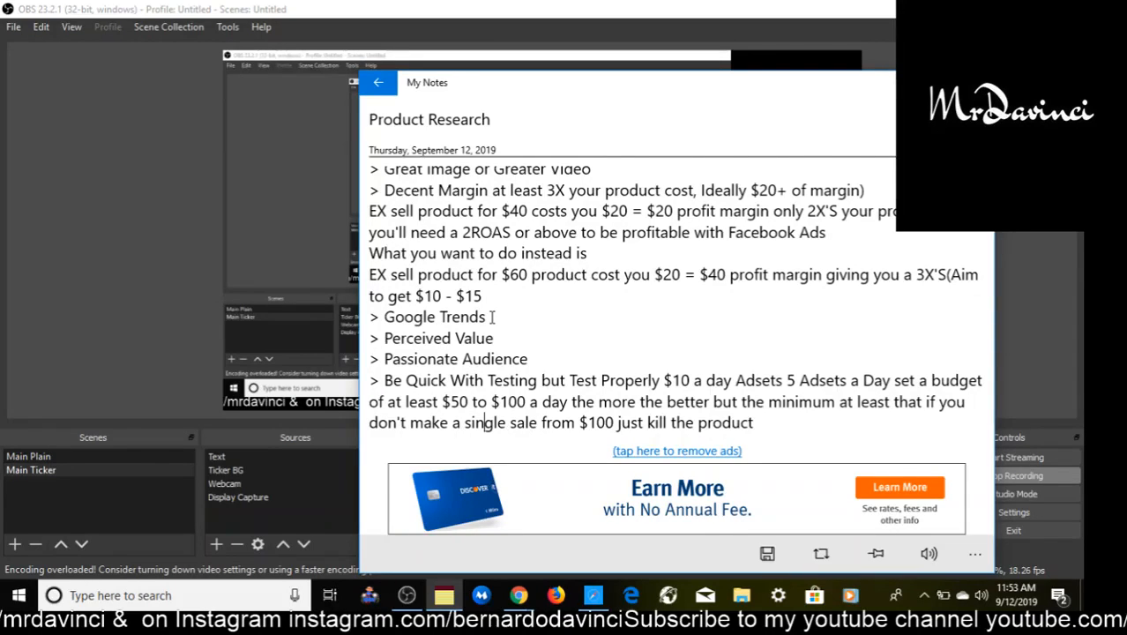
# Scroll to the end of the Product Research note where the break-even ad-testing rule is added
pyautogui.scroll(-3)
pyautogui.write('> If you Break even meaning you make your money back keep going but if over the')
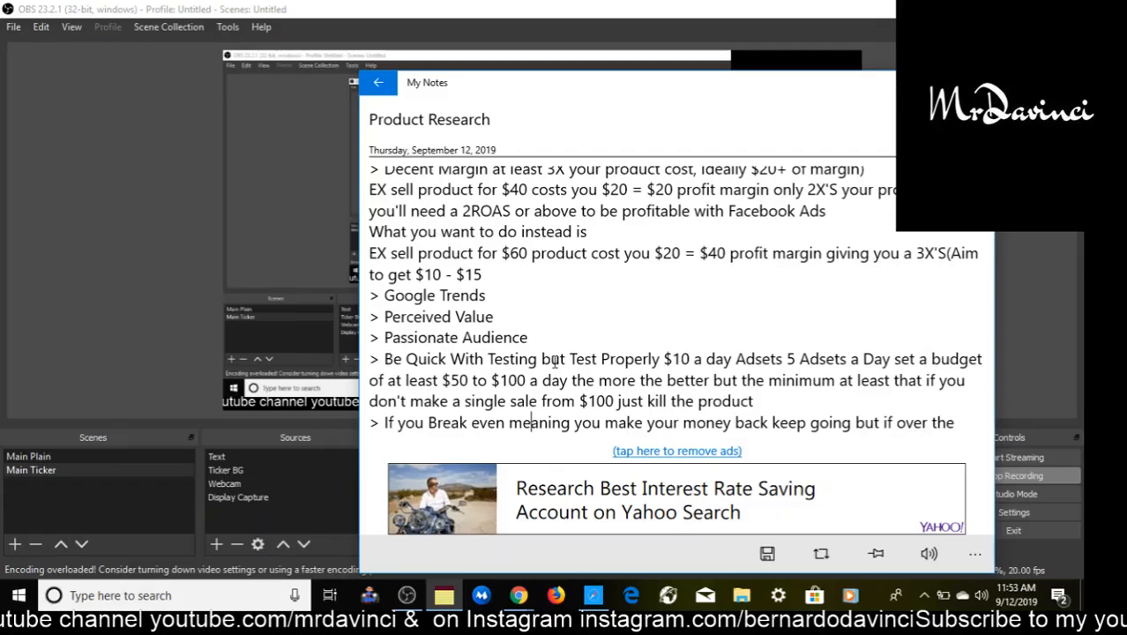
pyautogui.click(519, 595)
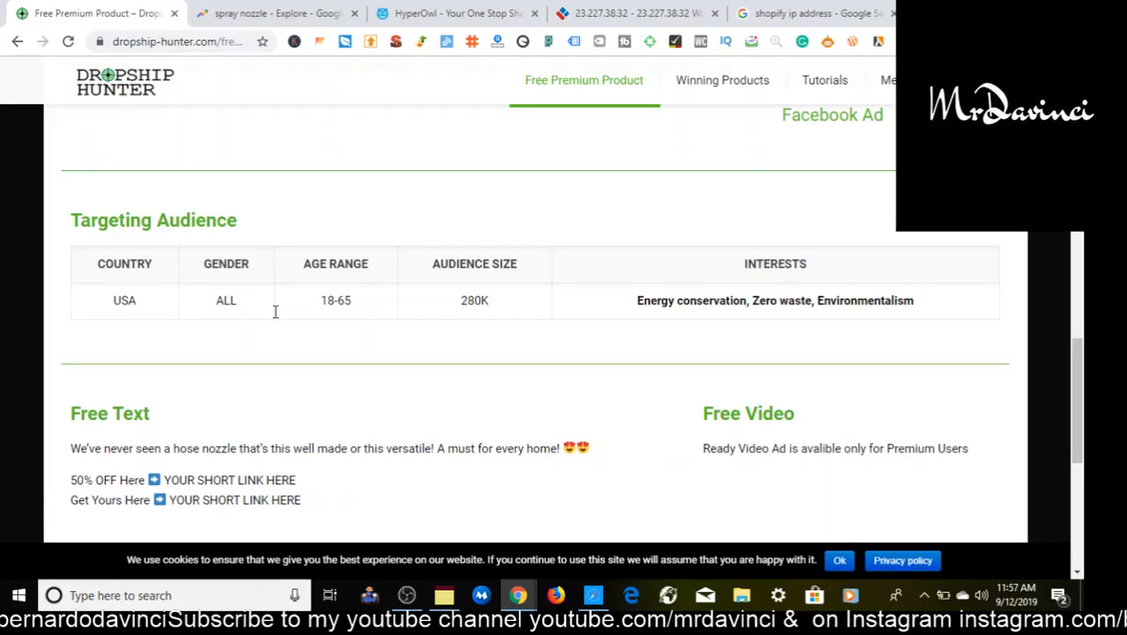
# Switch to the Google Trends 'spray nozzle' tab and scroll to the related queries
pyautogui.click(278, 15)
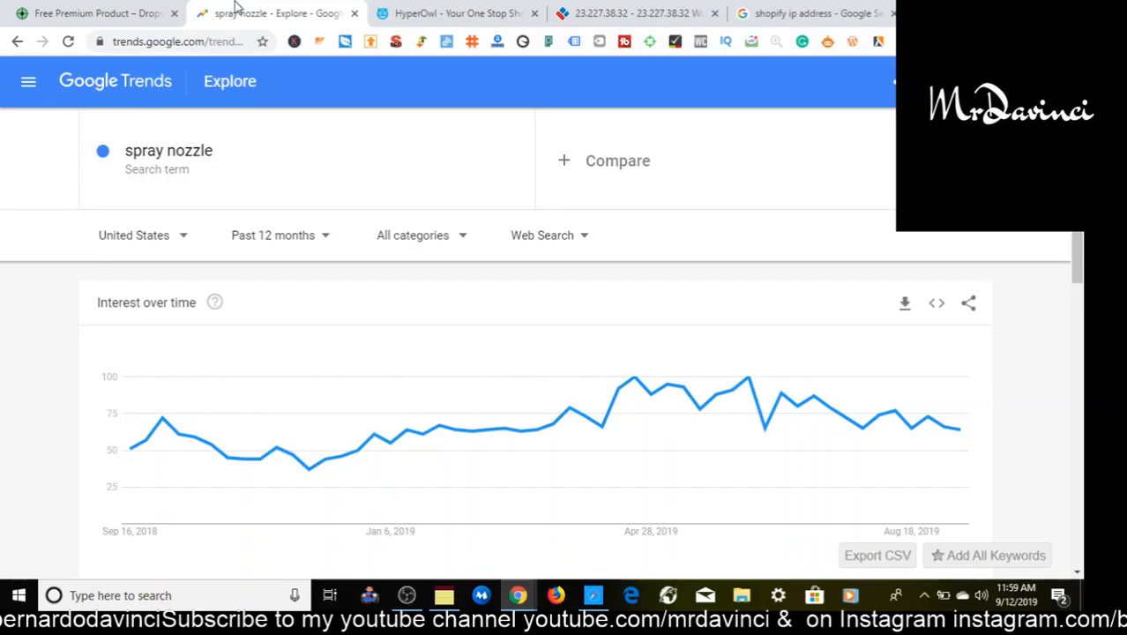
pyautogui.scroll(-3)
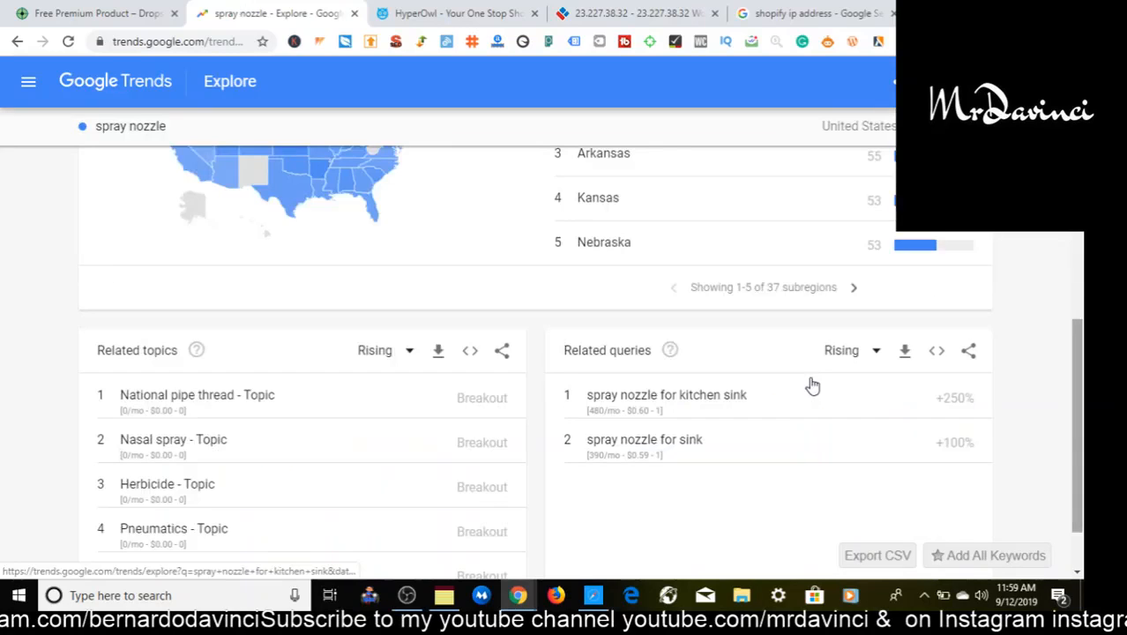